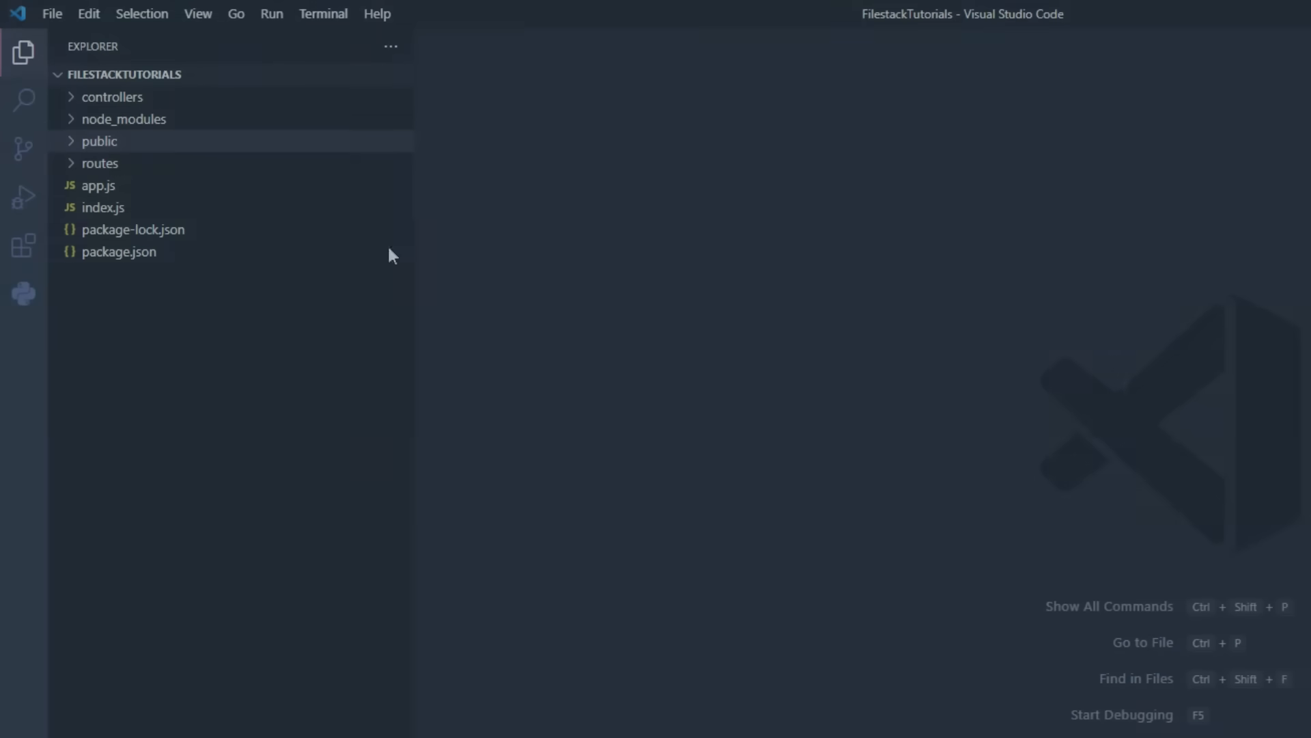
Create filepicker.html under public/views and start its HTML skeleton with a Filestack Picker heading
left_click(99, 141)
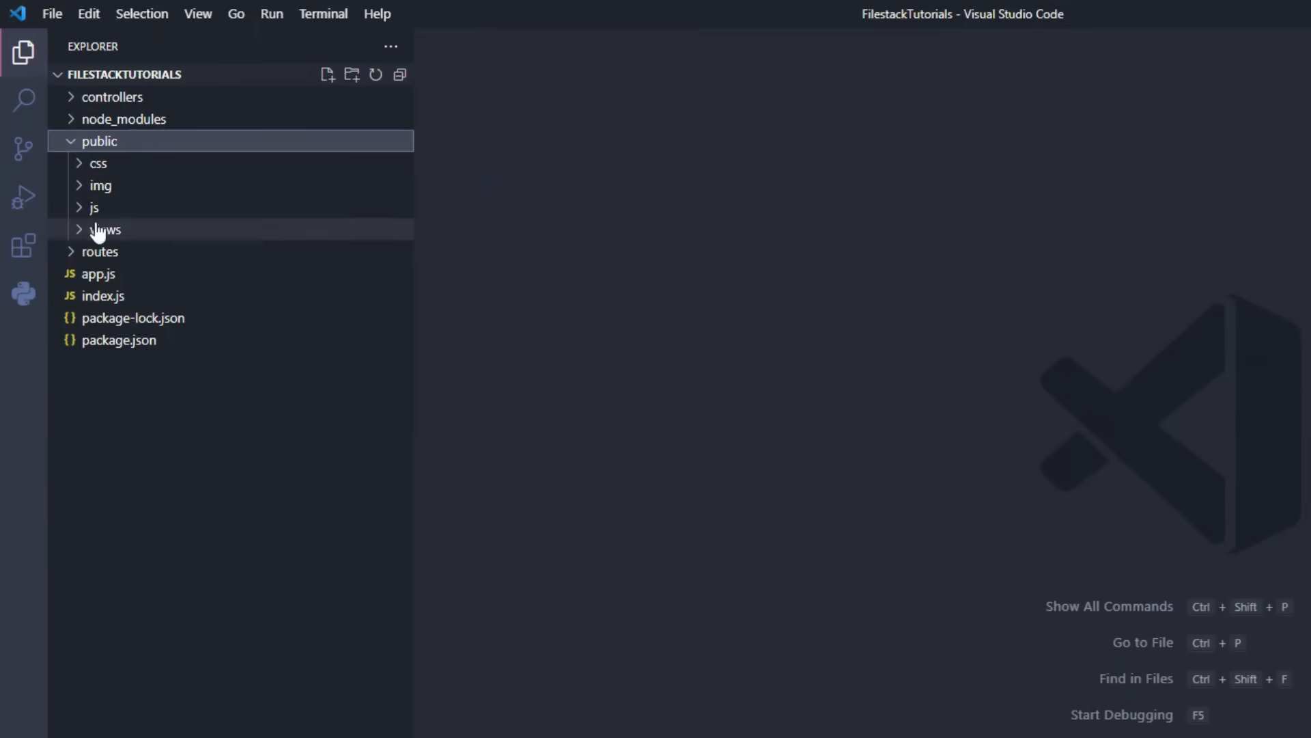
left_click(105, 230)
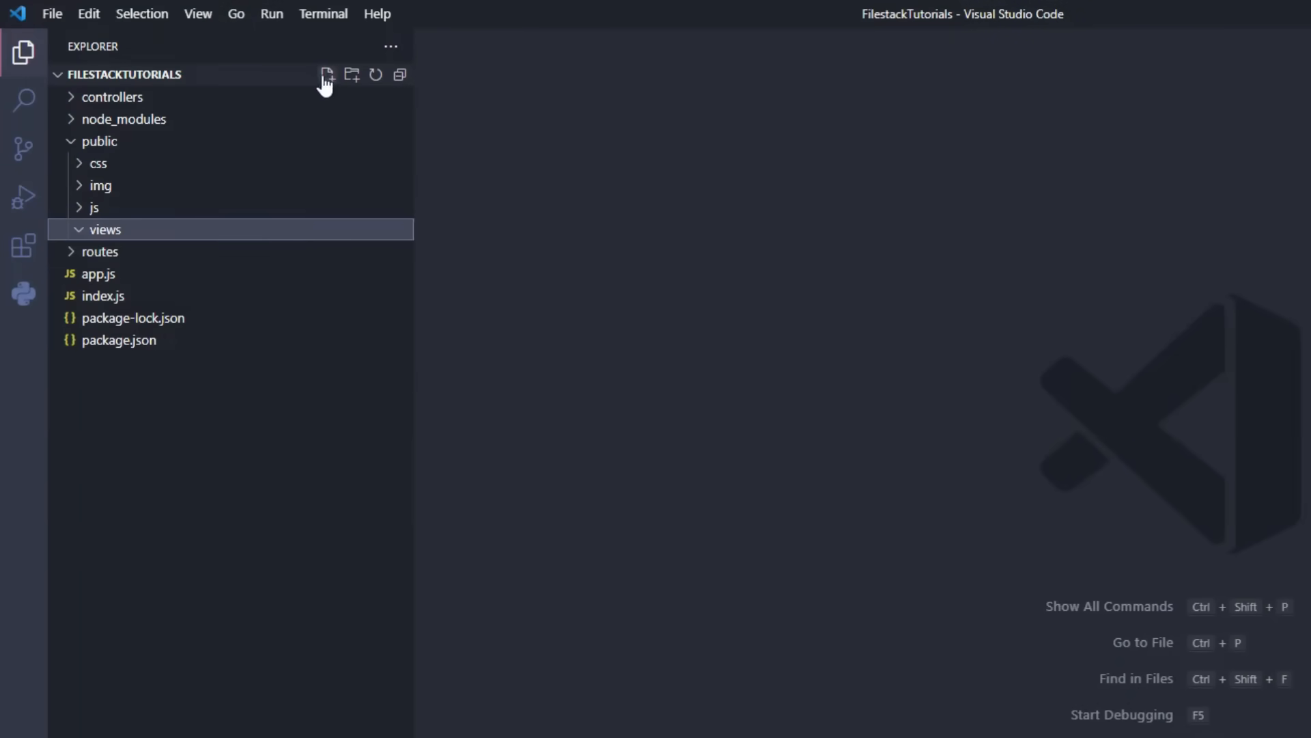
left_click(326, 74)
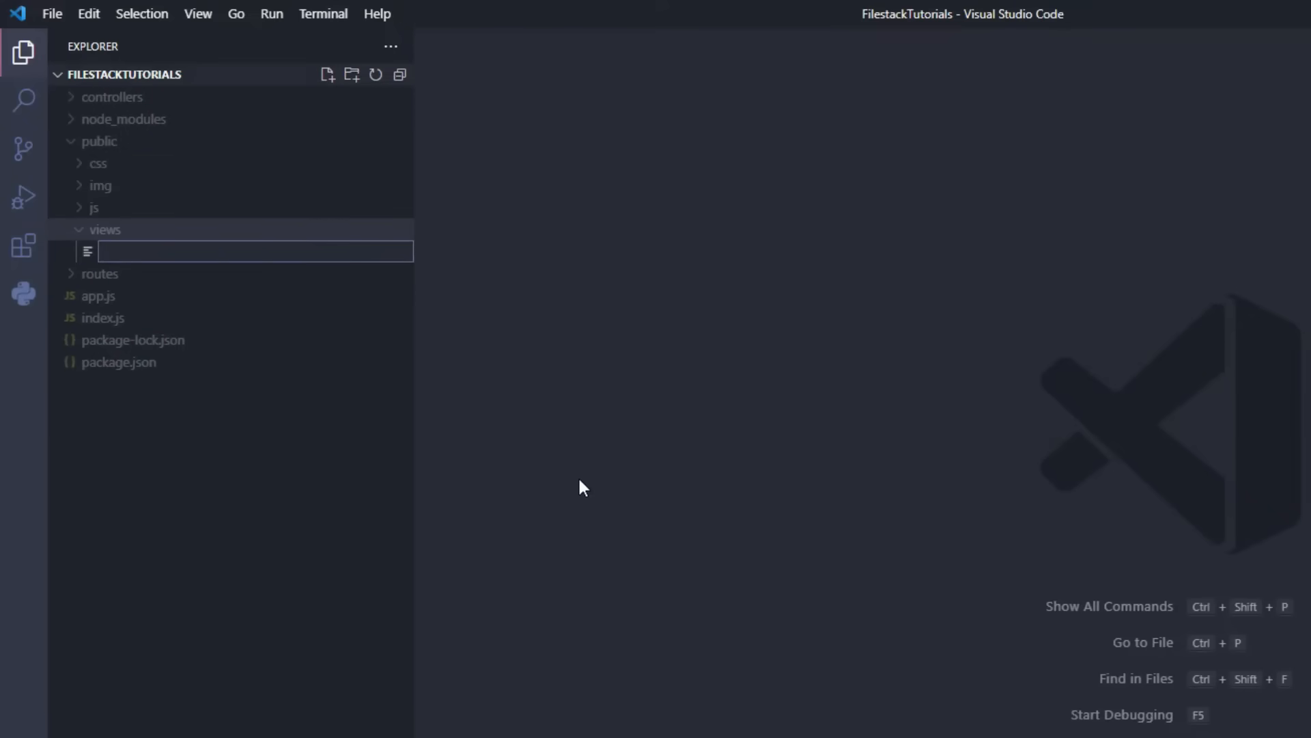
type("filepicker.html")
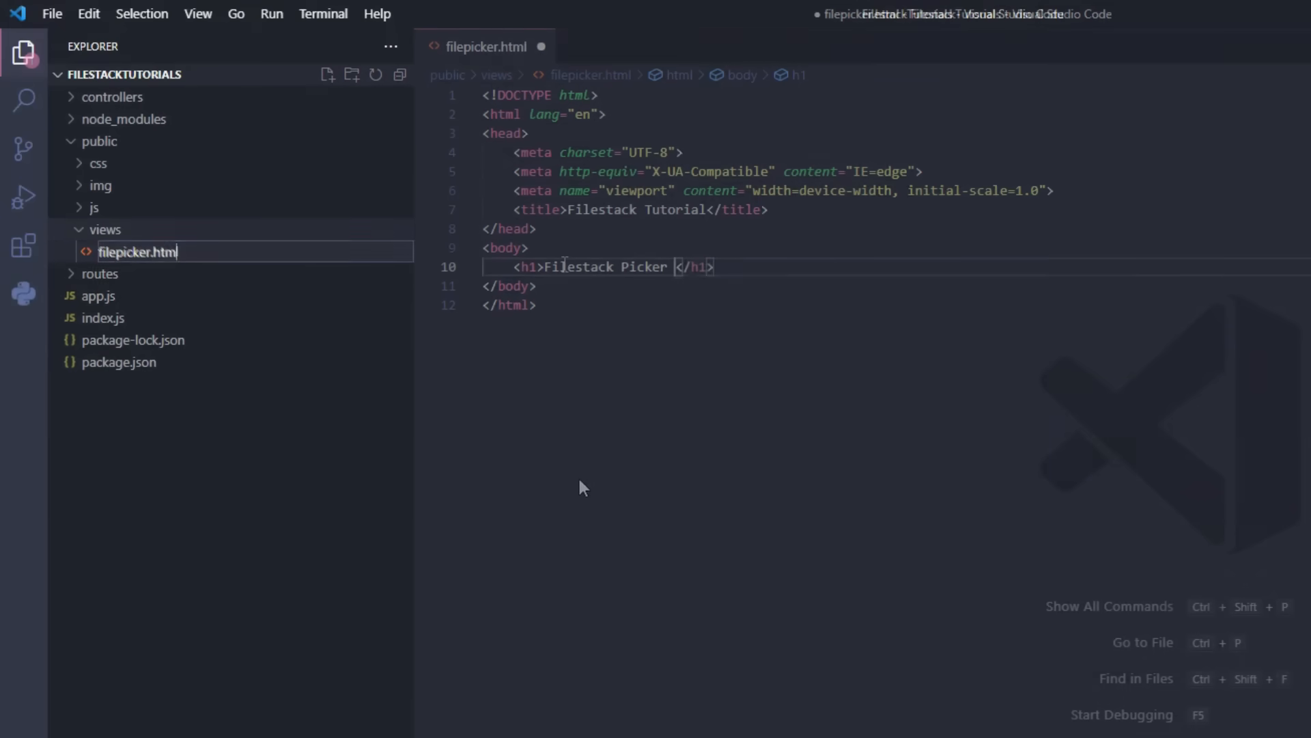
Retitle the h1 'Filestack Picker Implementation', add the Open Picker button and the Filestack CDN script tag
type("Implementation")
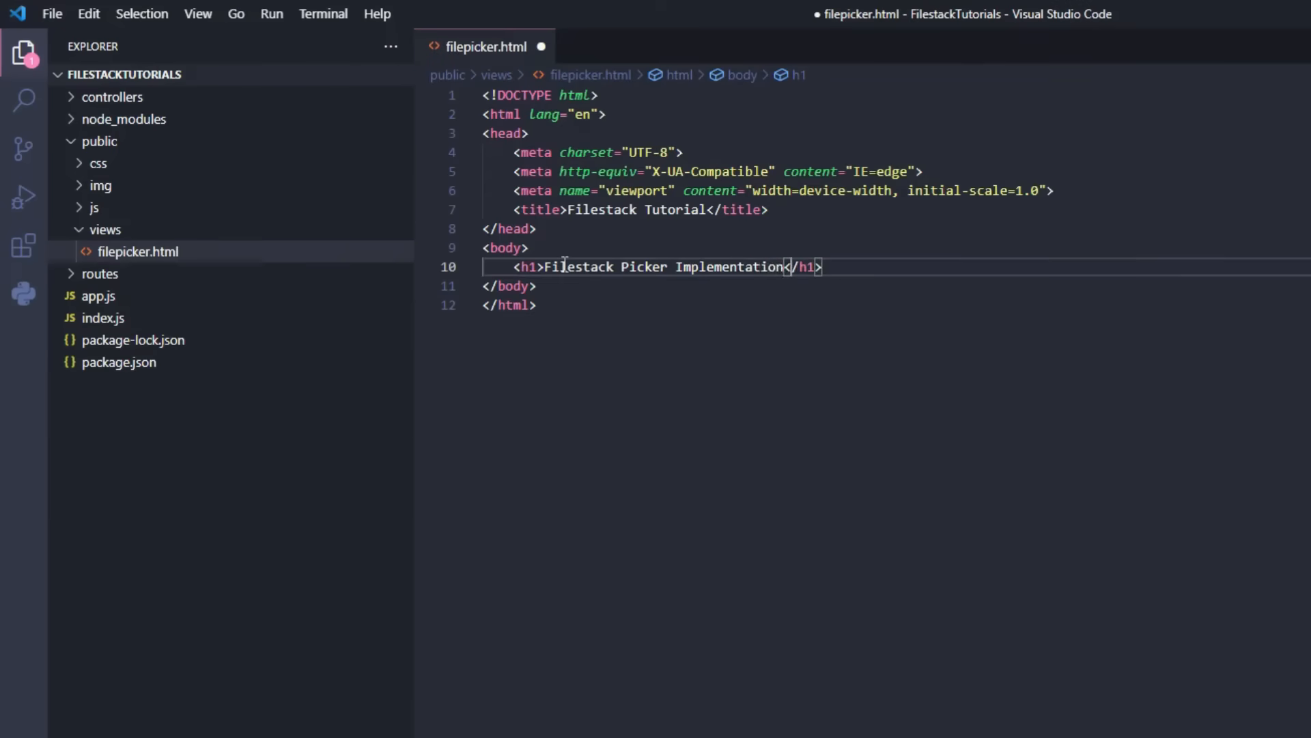
type("<button id=\"open\">Open Picker</button>")
type("<script >")
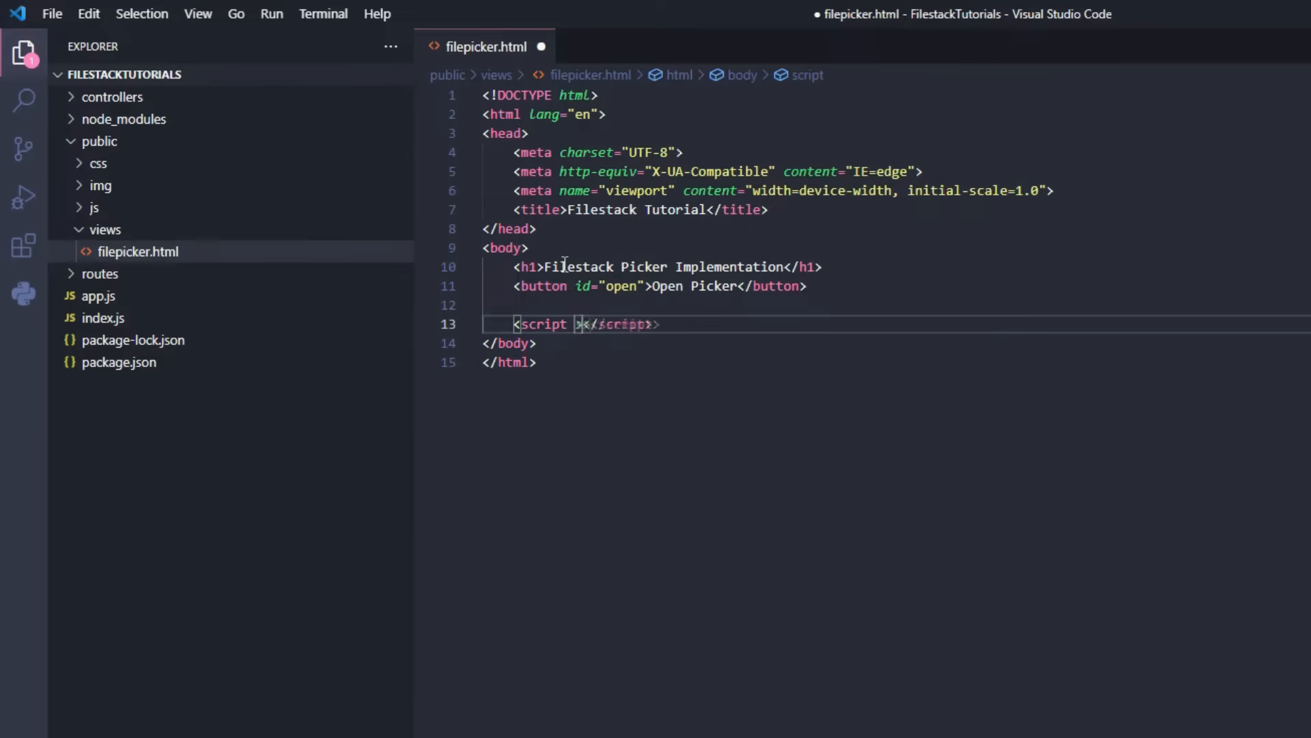
type("src=\"\"")
type("<script")
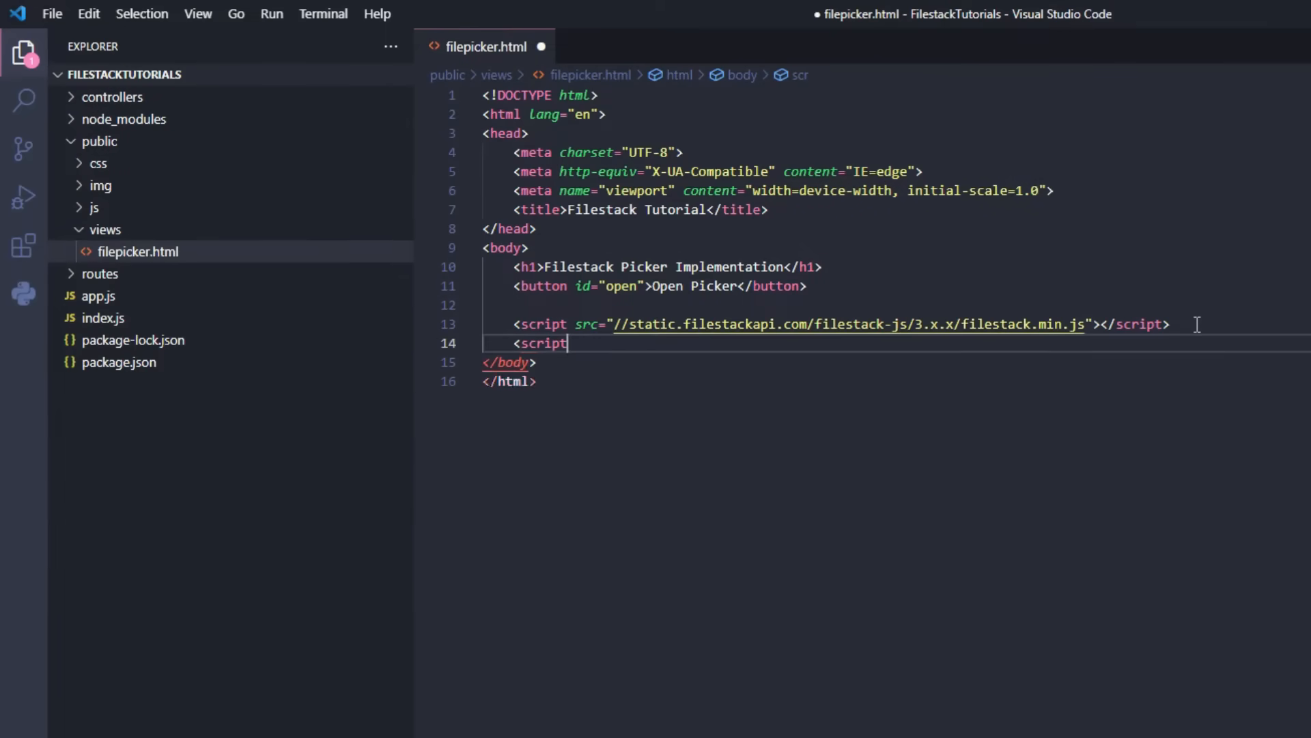
type("src=\"\"")
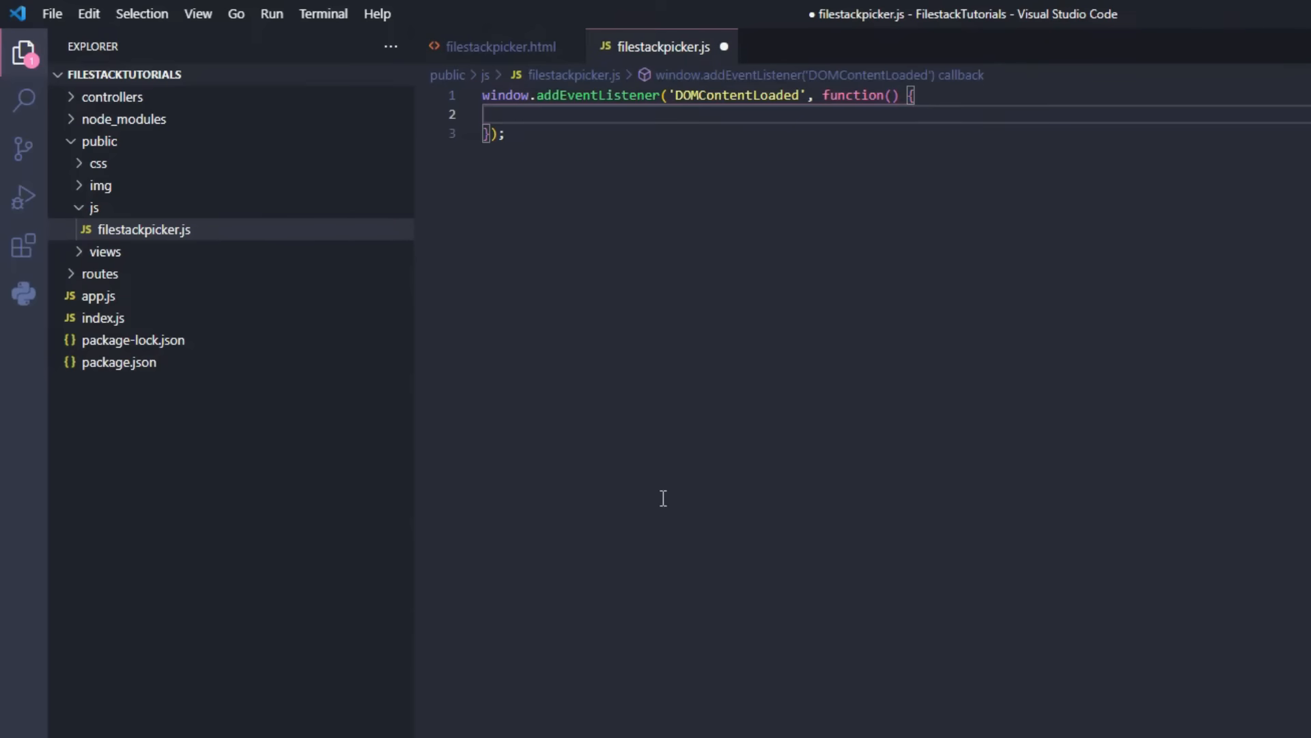
Begin a const apikey declaration inside the DOMContentLoaded listener in filestackpicker.js
type("const apikey")
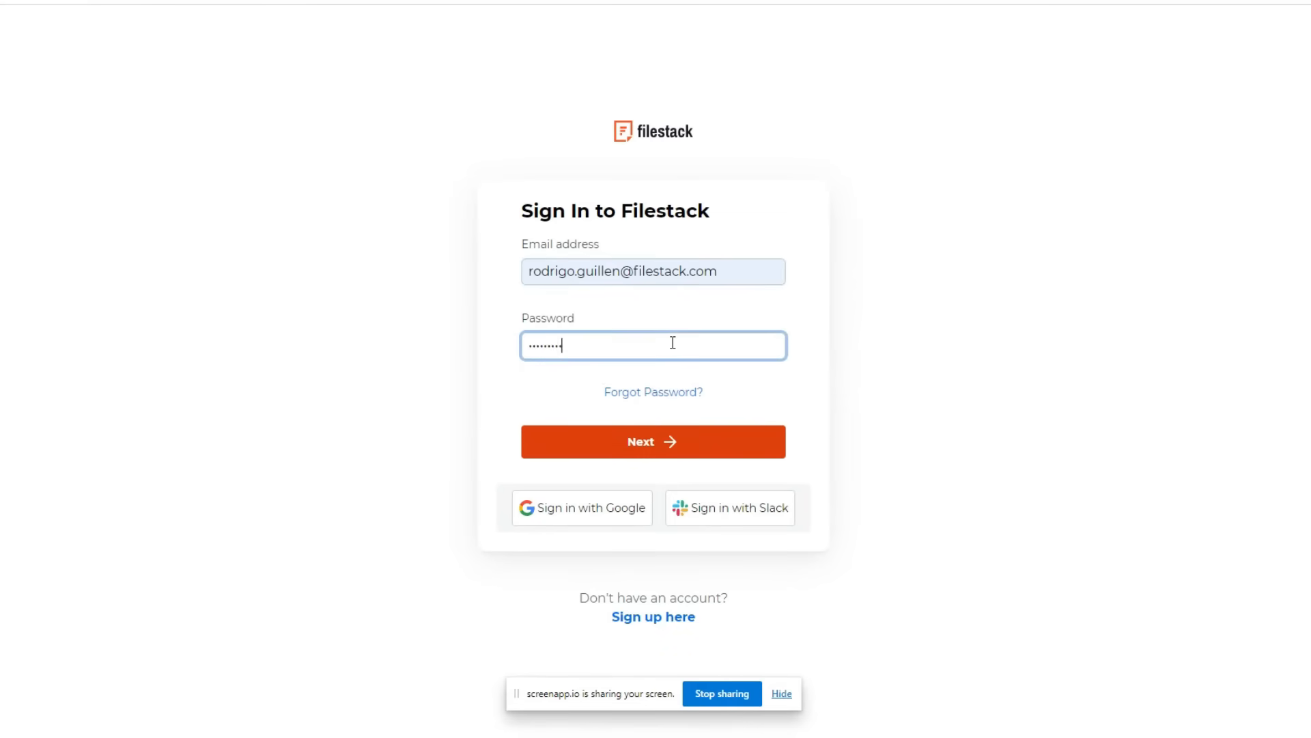
Sign in to the Filestack account with the entered email and password
left_click(653, 441)
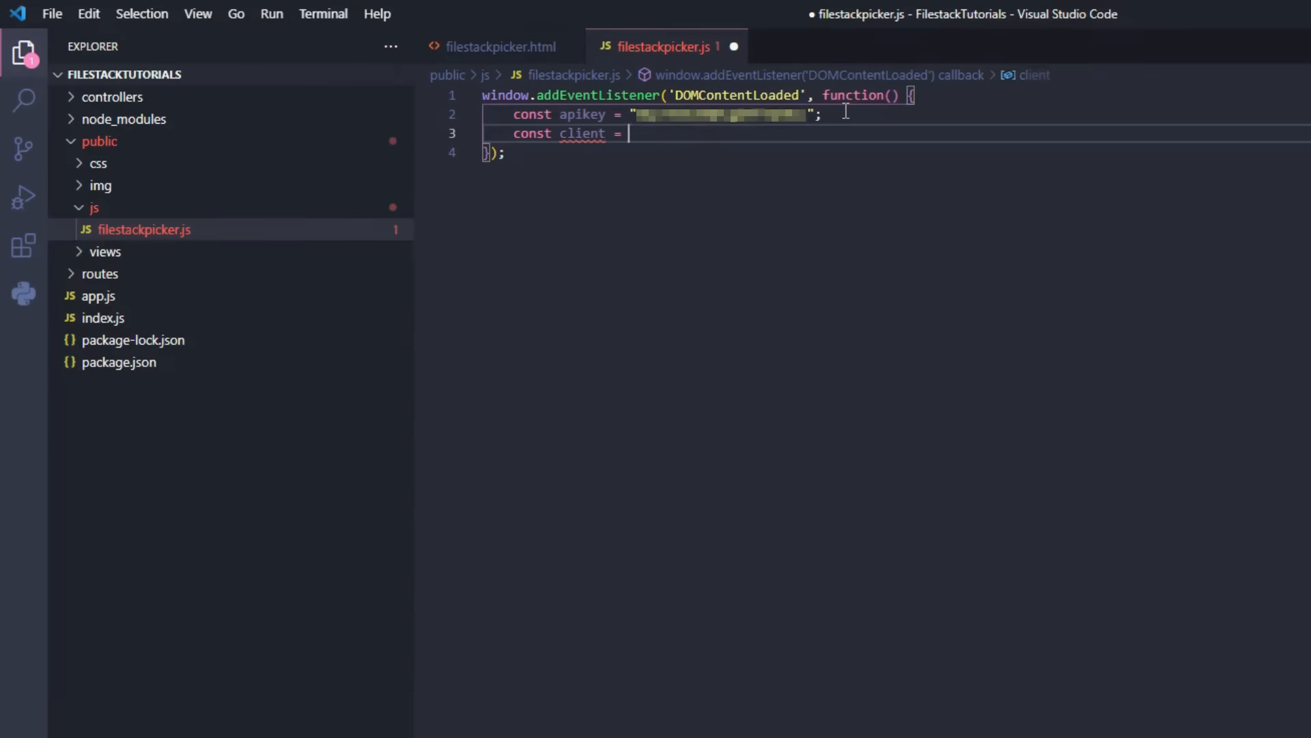
Define client = filestack.init(apikey) and picker = client.picker(), then begin const openBtn
type("filestack.init")
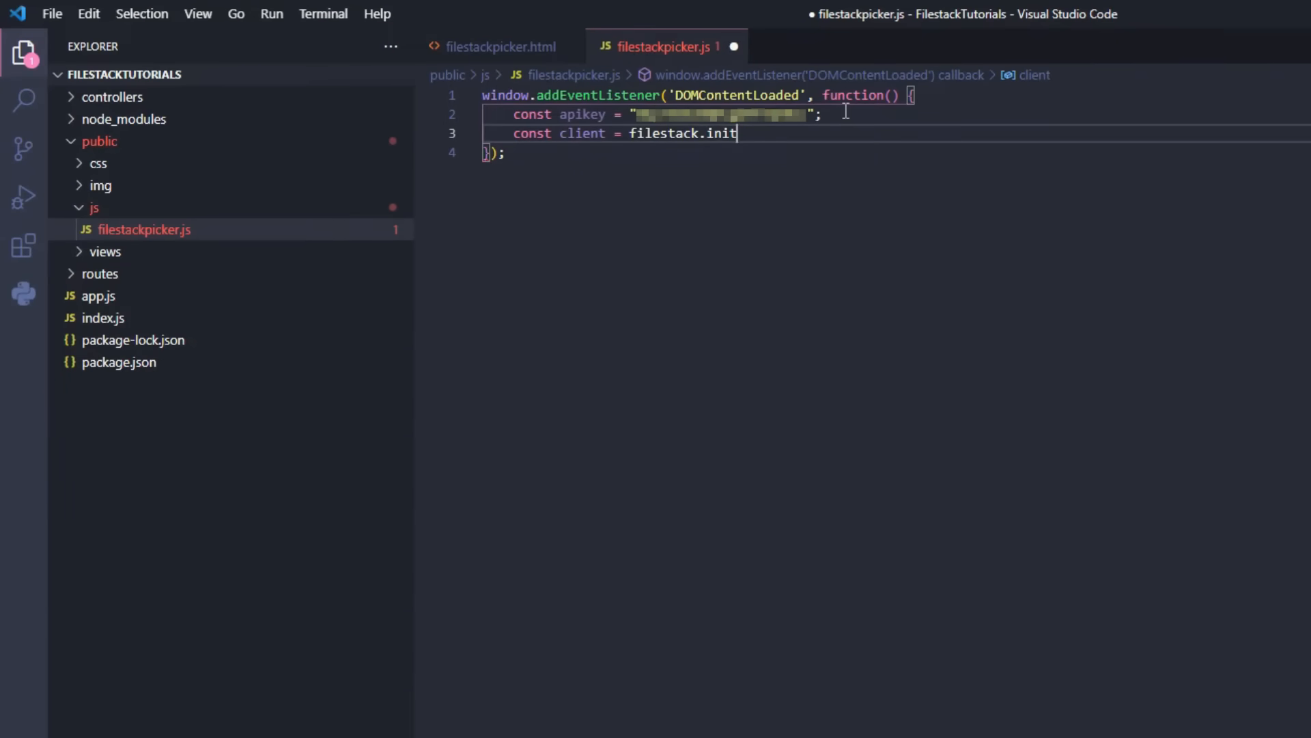
type("(apikey);")
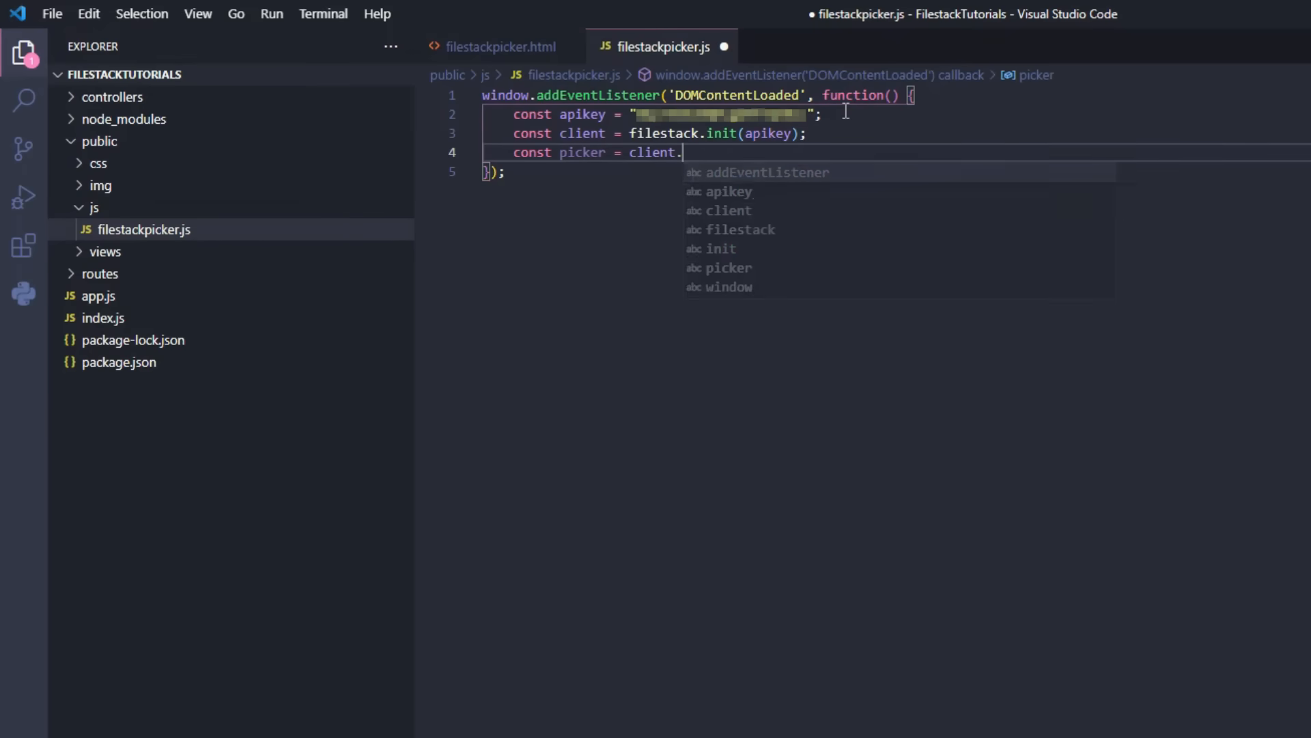
type("picker();")
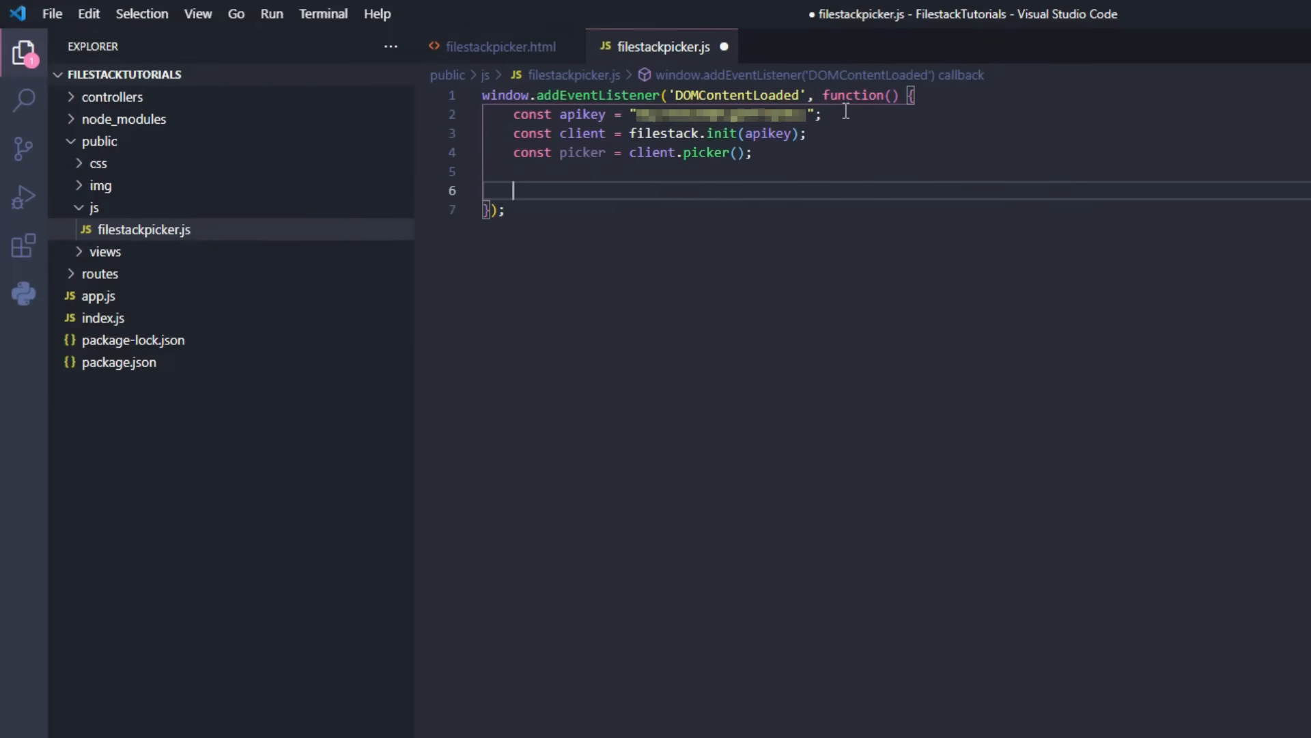
type("const openBtn")
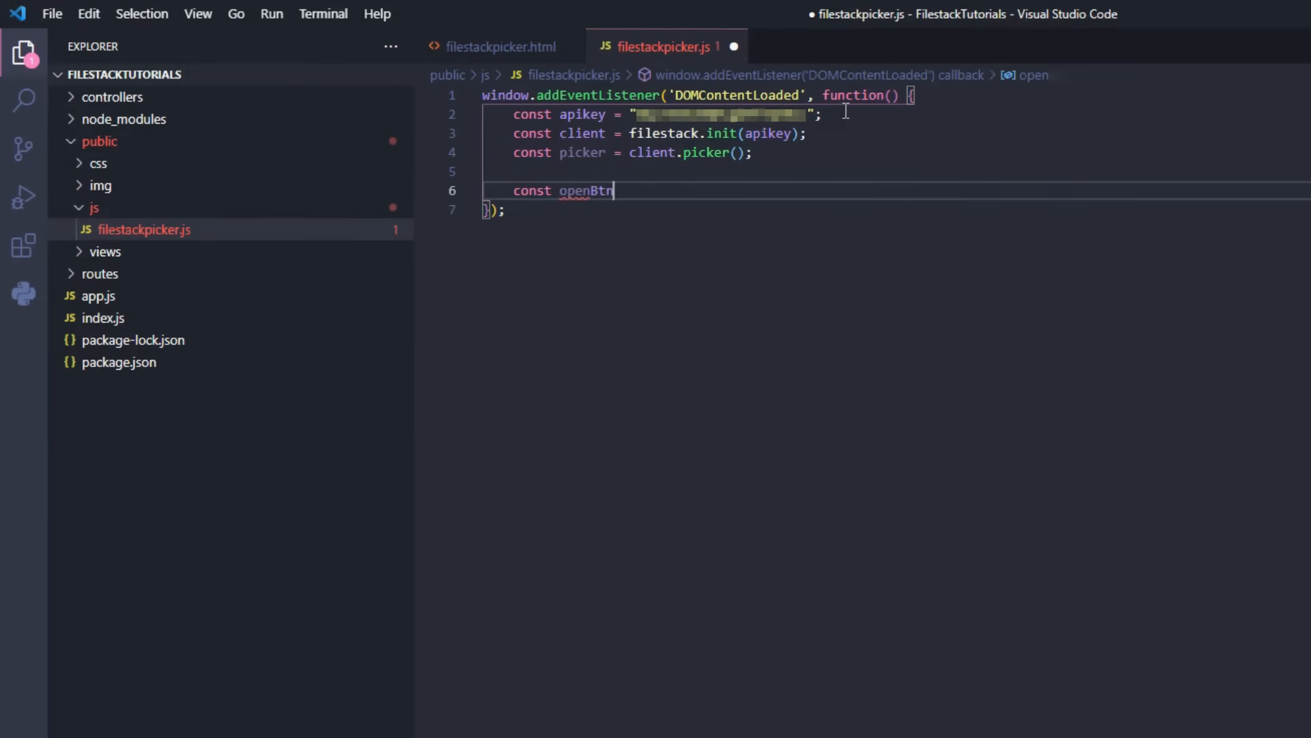
Set openBtn = document.getElementById('open') and add a click listener calling picker.open()
type("= document.getElementById")
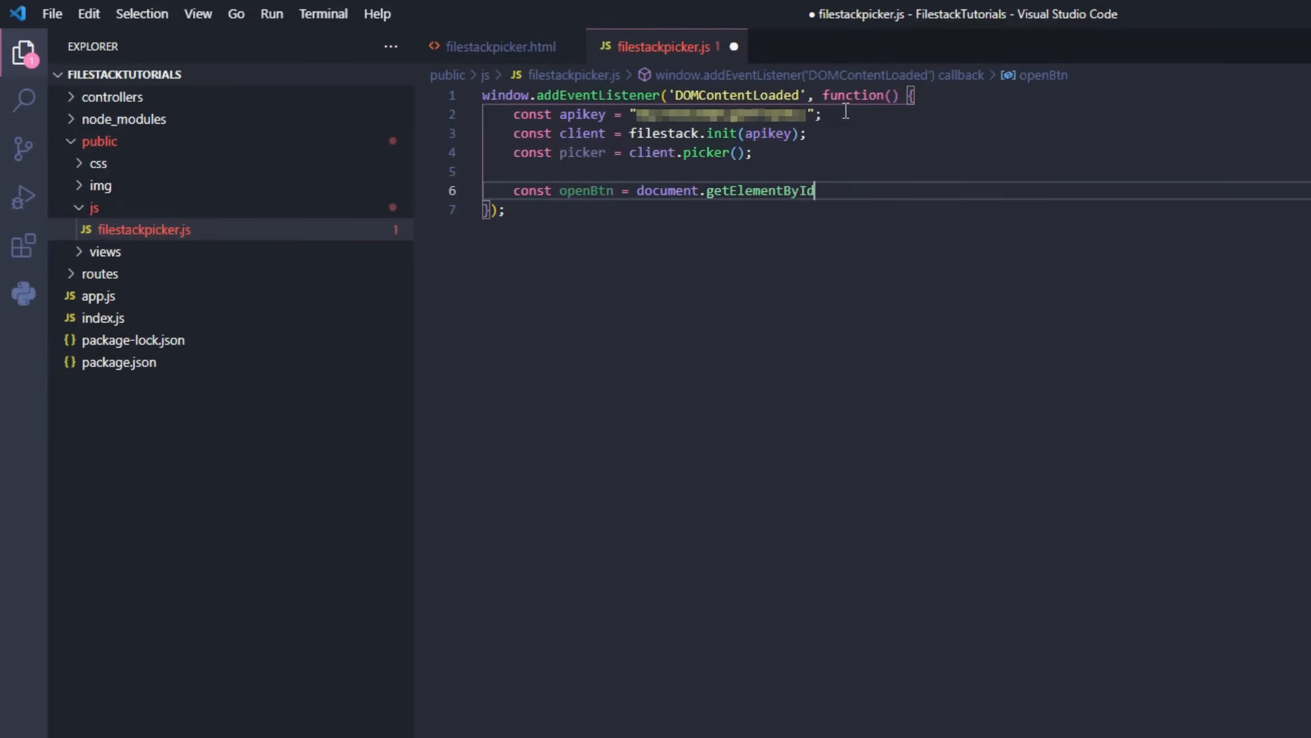
type("('open')")
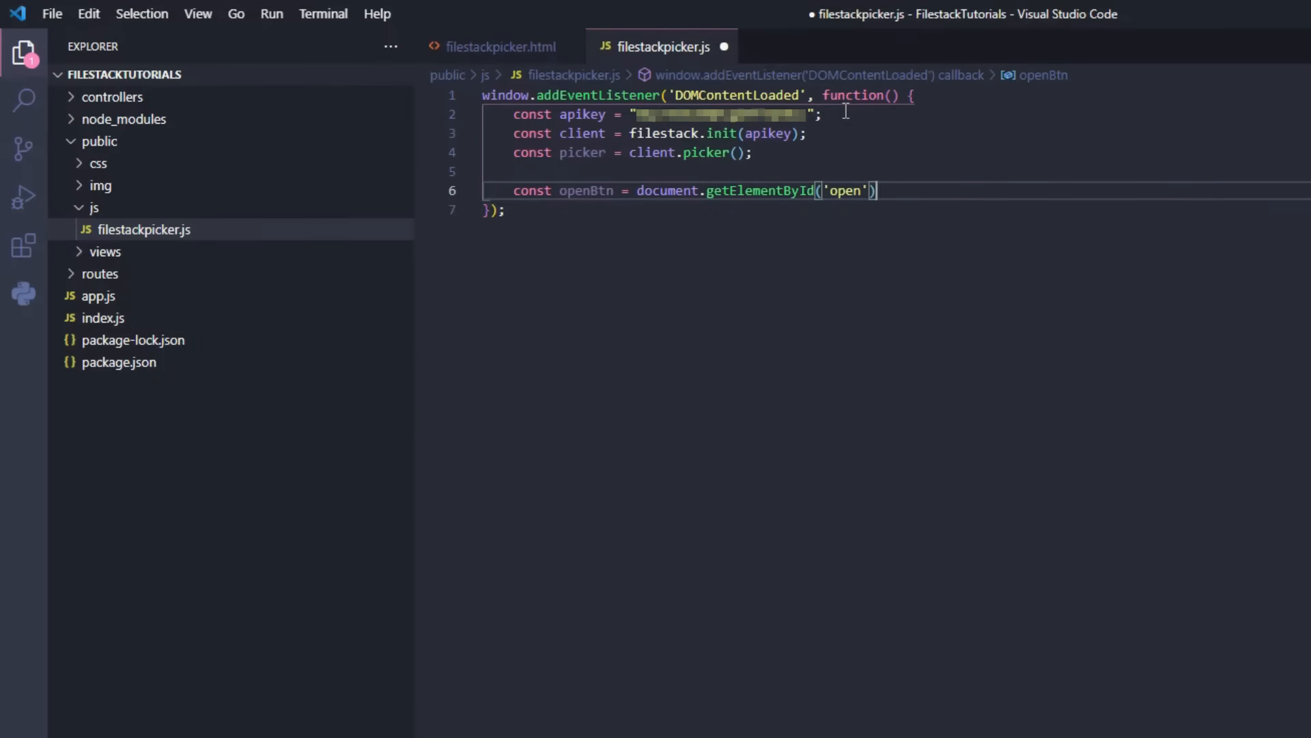
type("openBtn.")
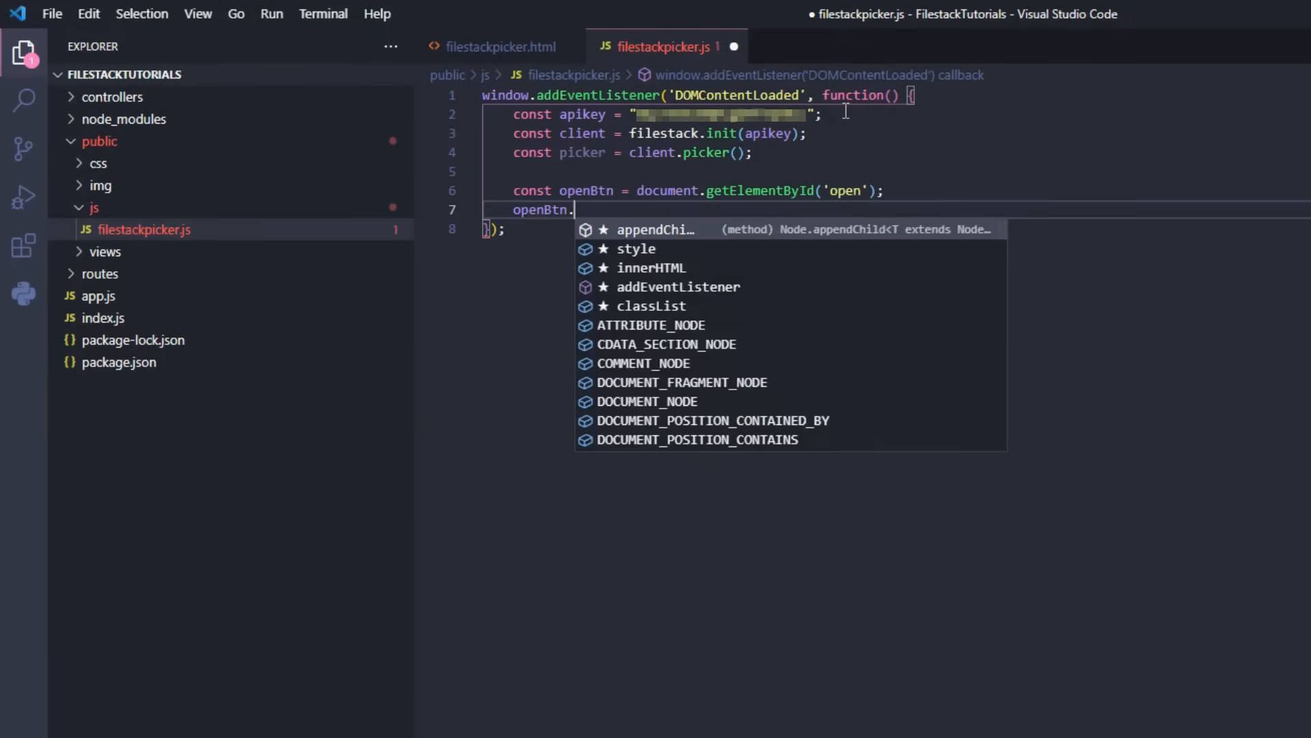
type("addEventListener('click')")
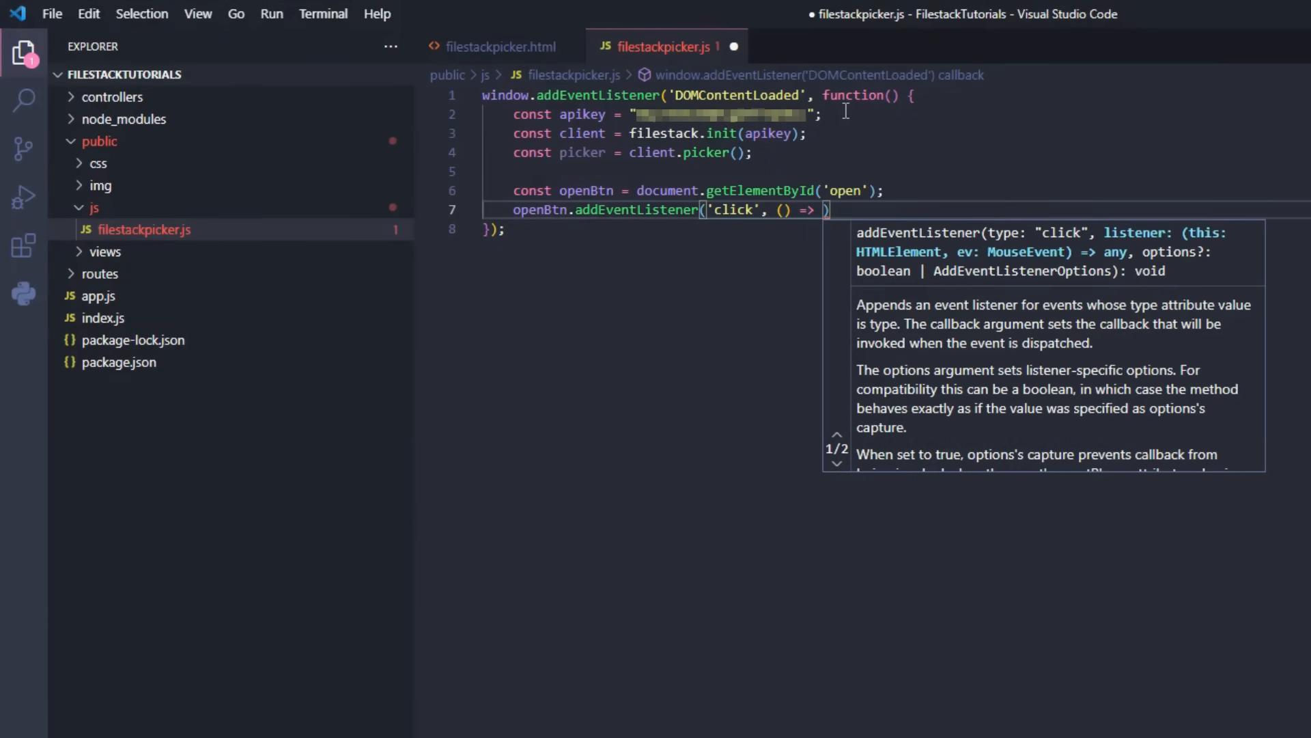
type("picker.open()")
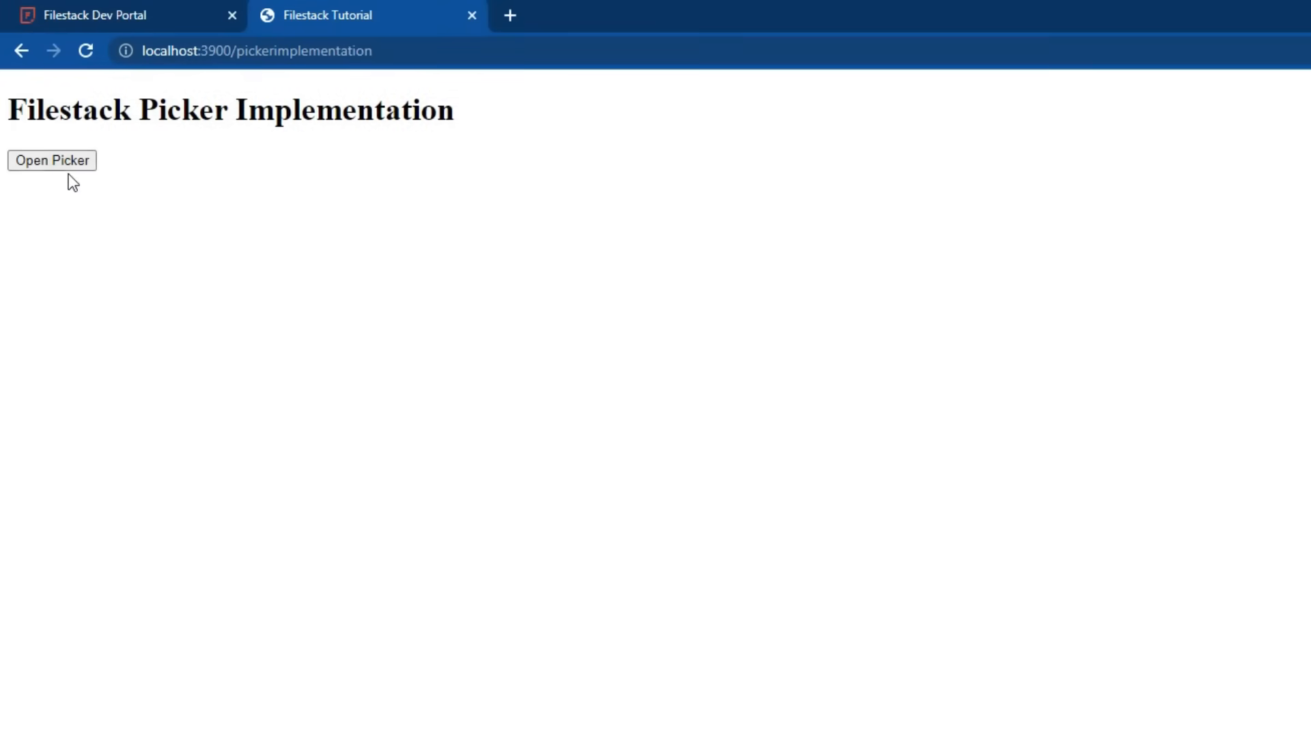
From the test page's picker, choose My Device, select the office photo and upload it to Filestack
left_click(52, 161)
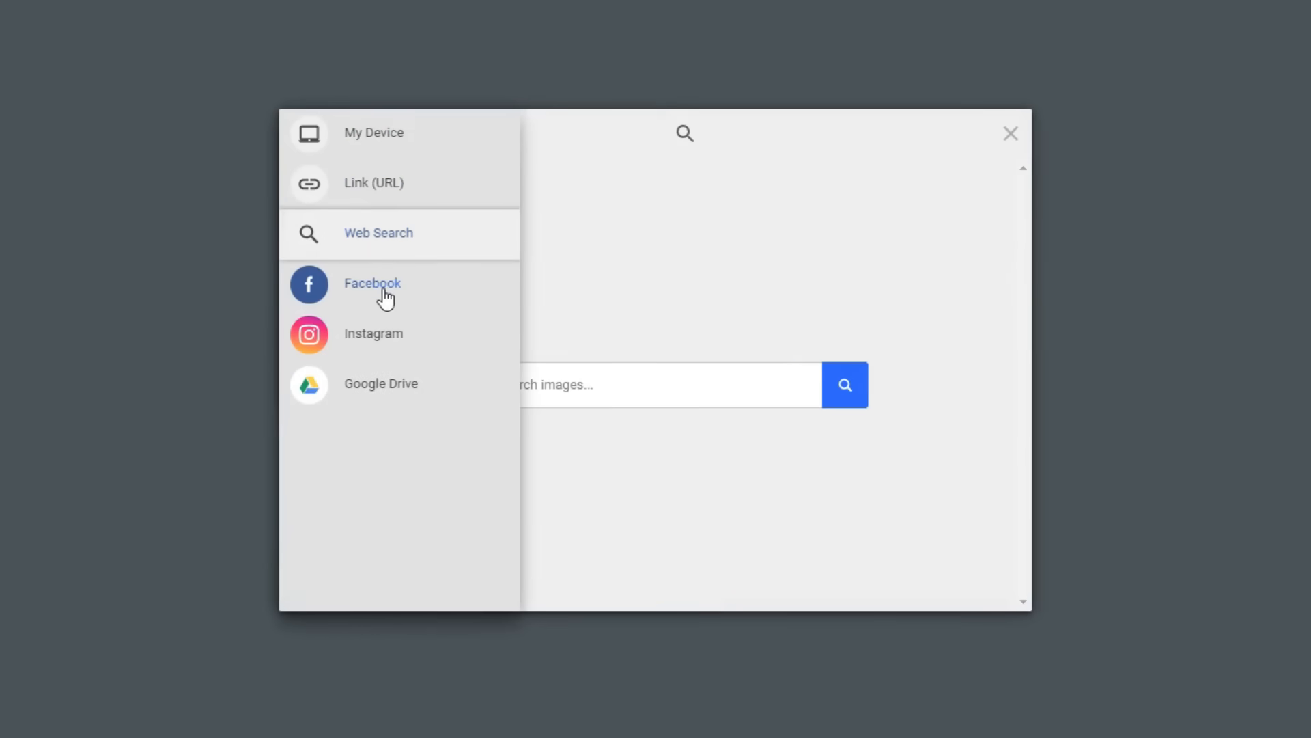
left_click(373, 333)
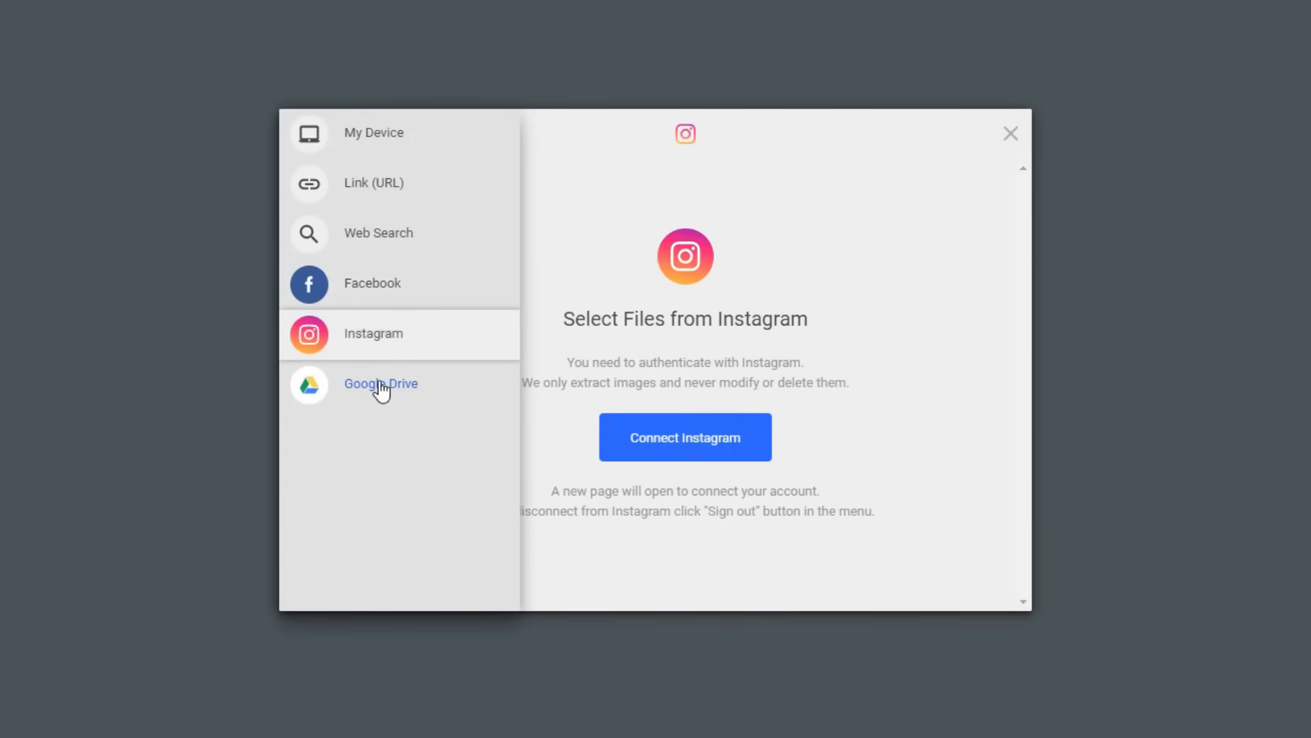
left_click(374, 133)
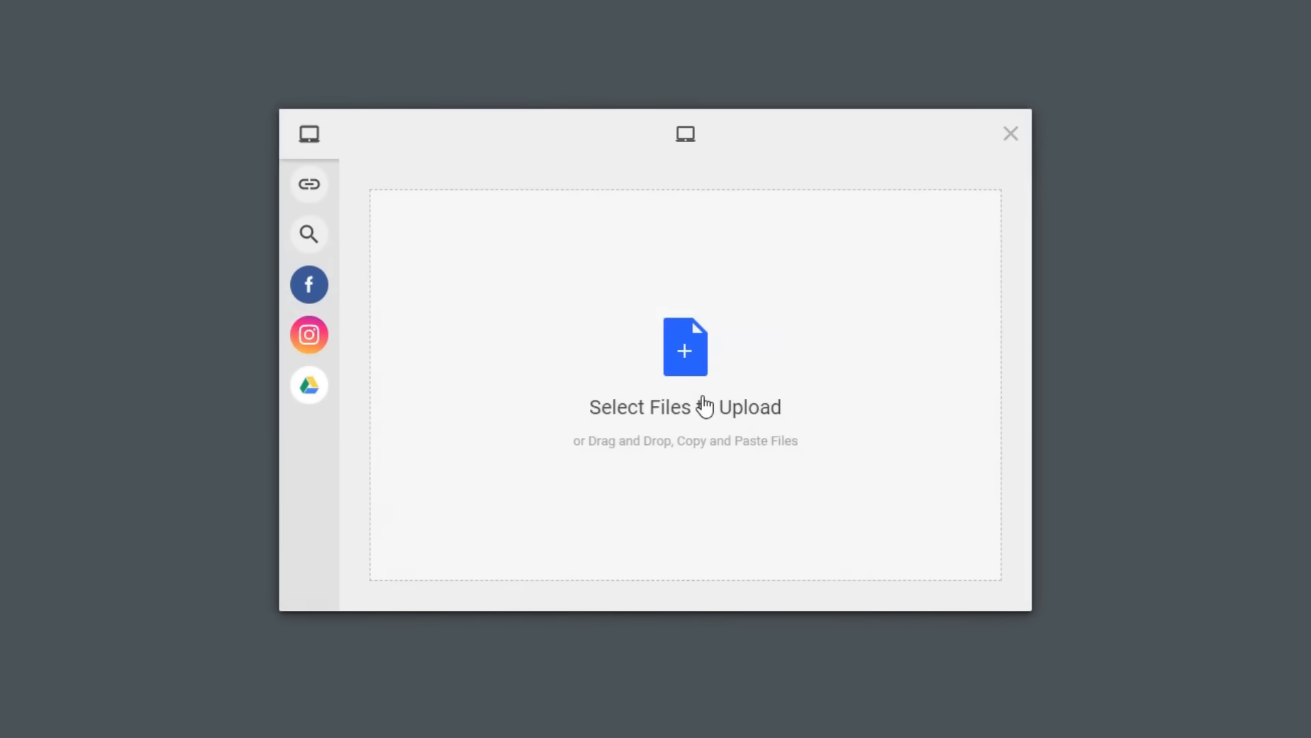
left_click(684, 351)
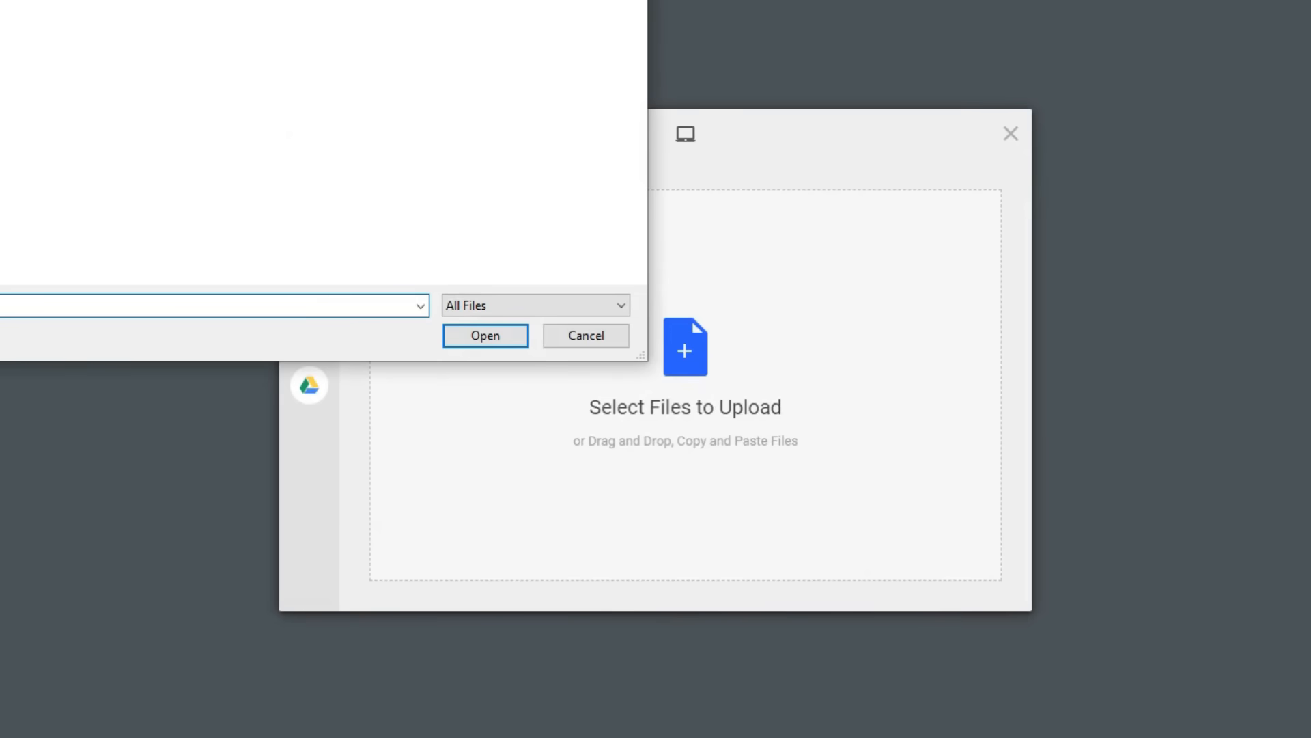
left_click(483, 336)
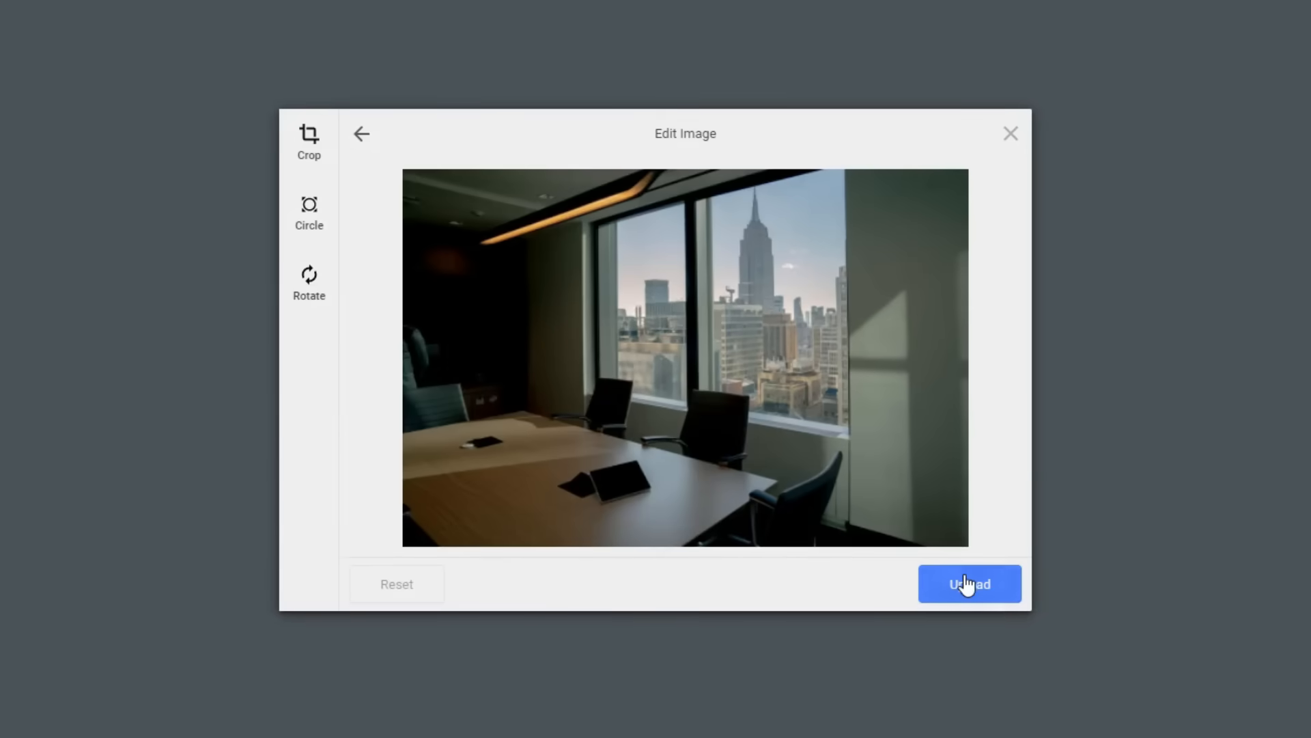
left_click(970, 583)
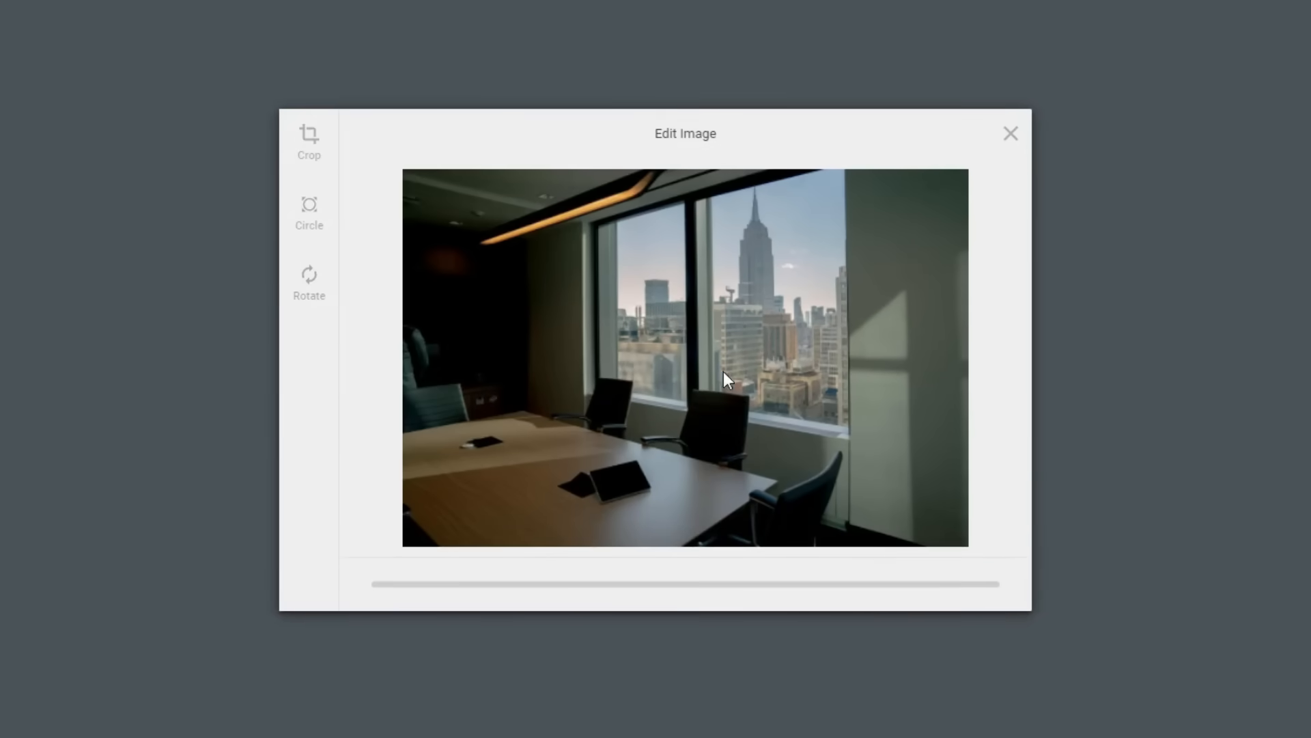
left_click(1009, 133)
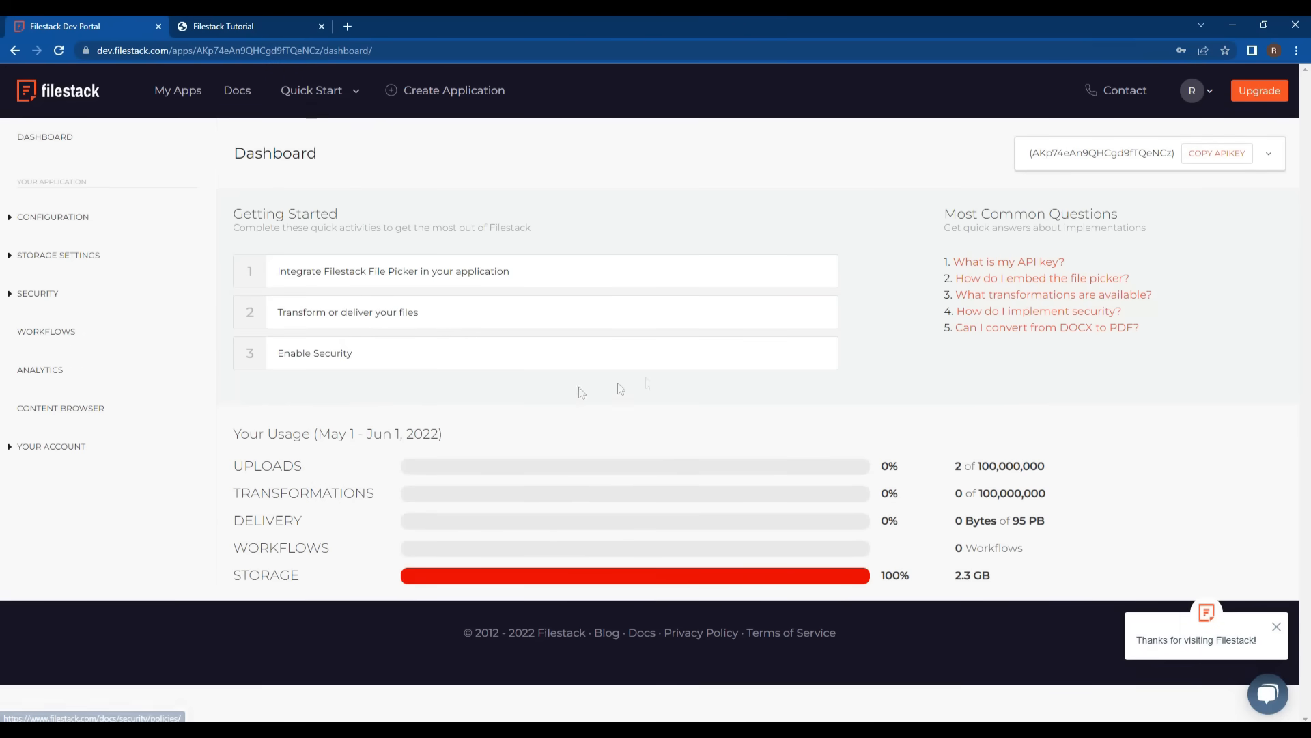
Show the Content Browser assets list and view the uploaded office.jpg in a new tab
left_click(60, 407)
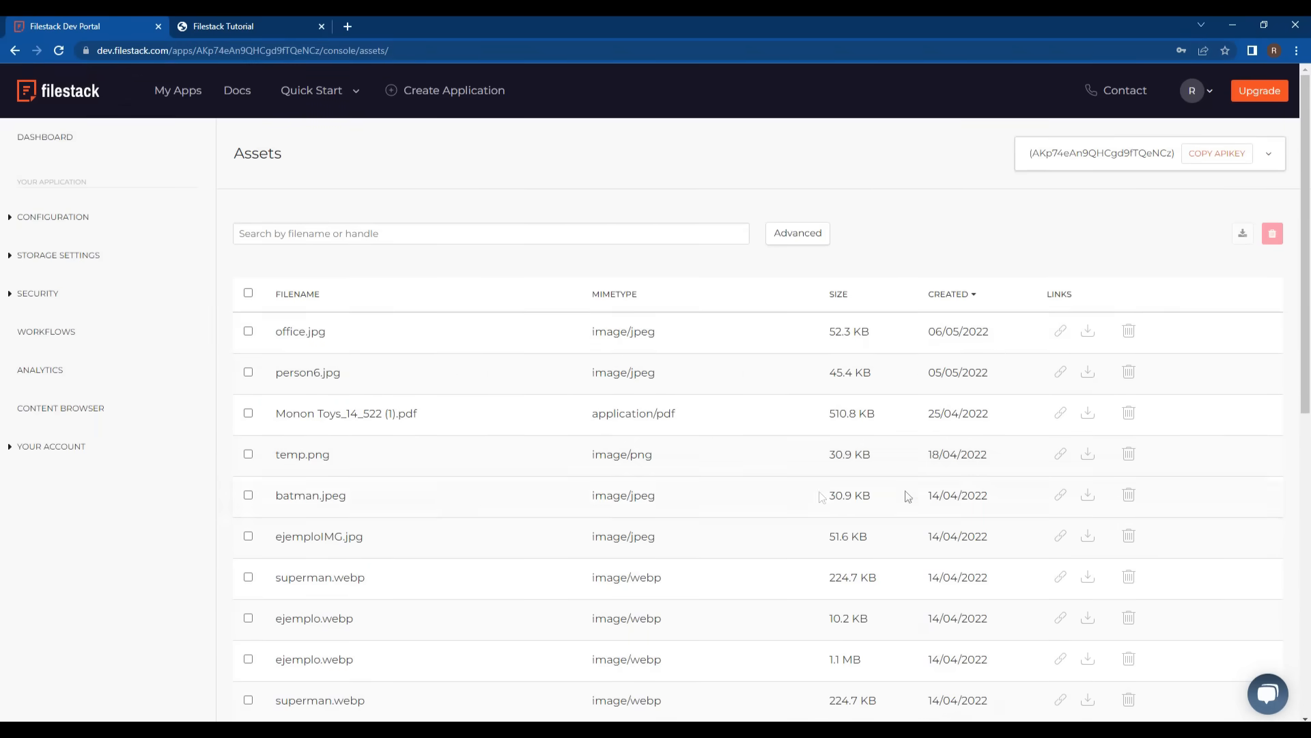
mouse_move(1090, 342)
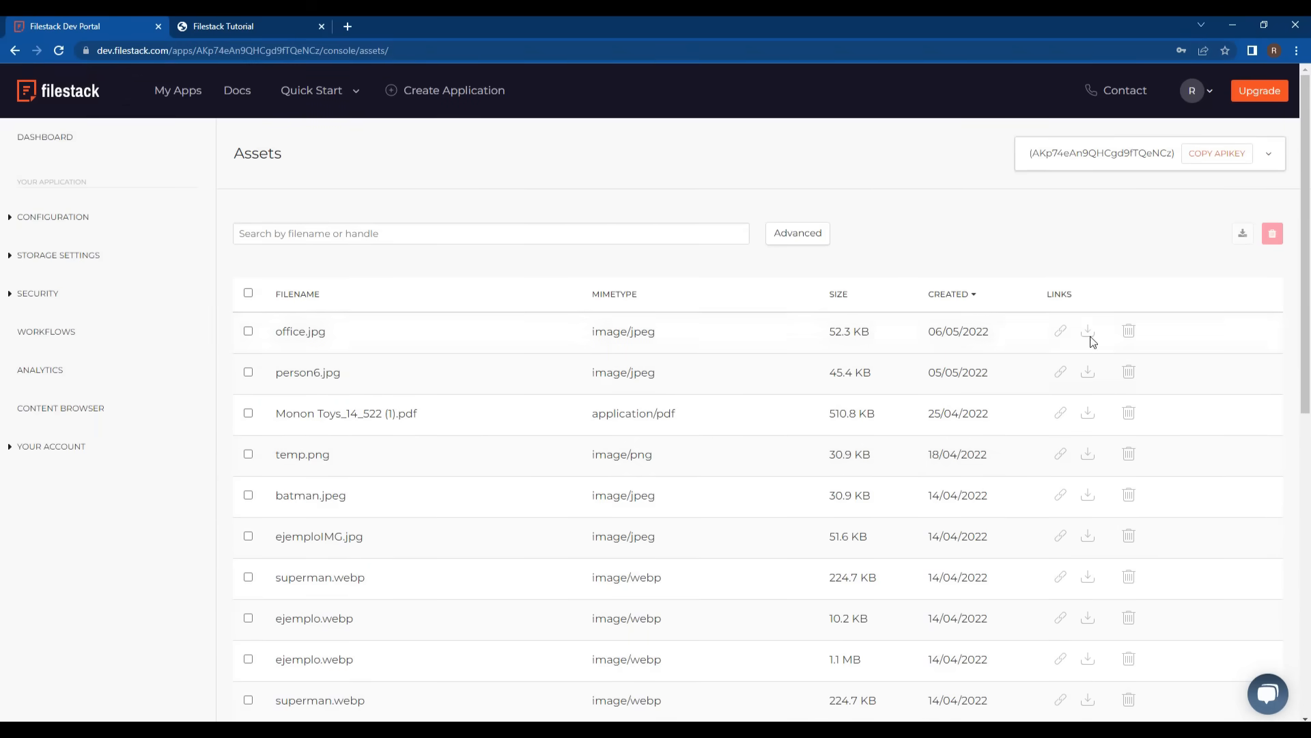
left_click(1060, 331)
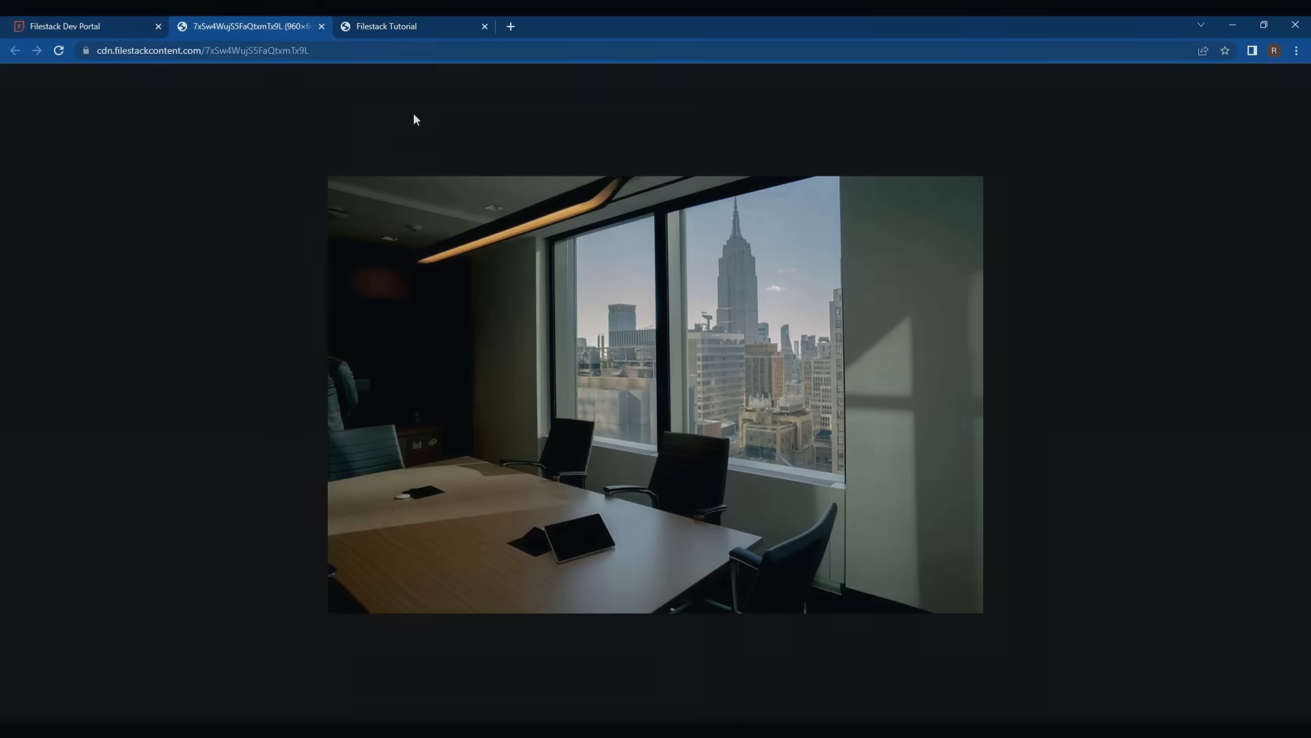